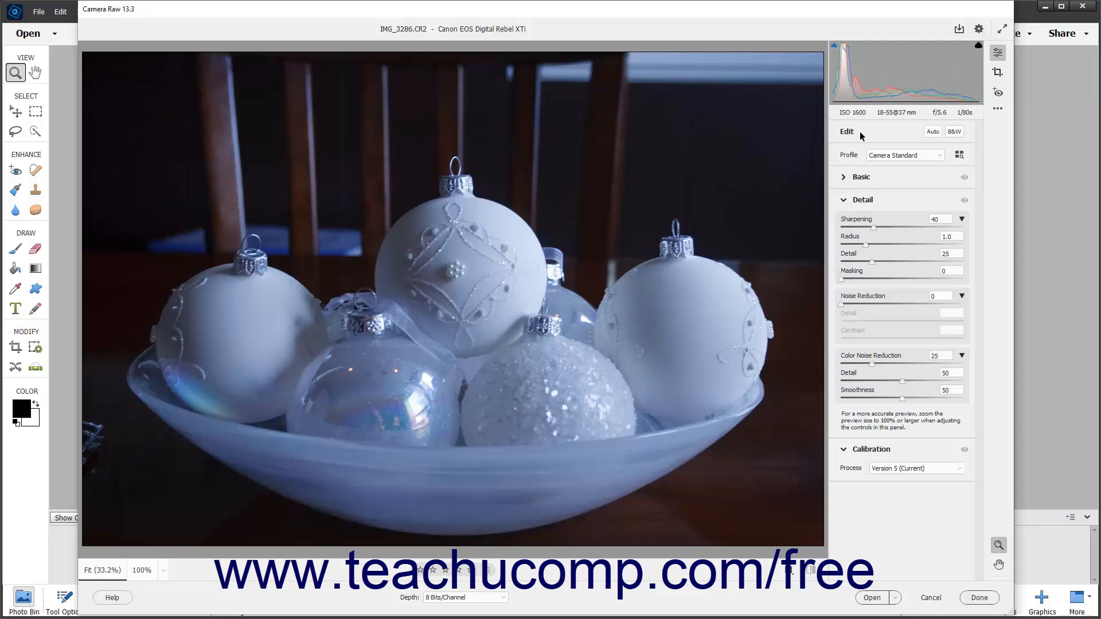
mouse_move(997, 53)
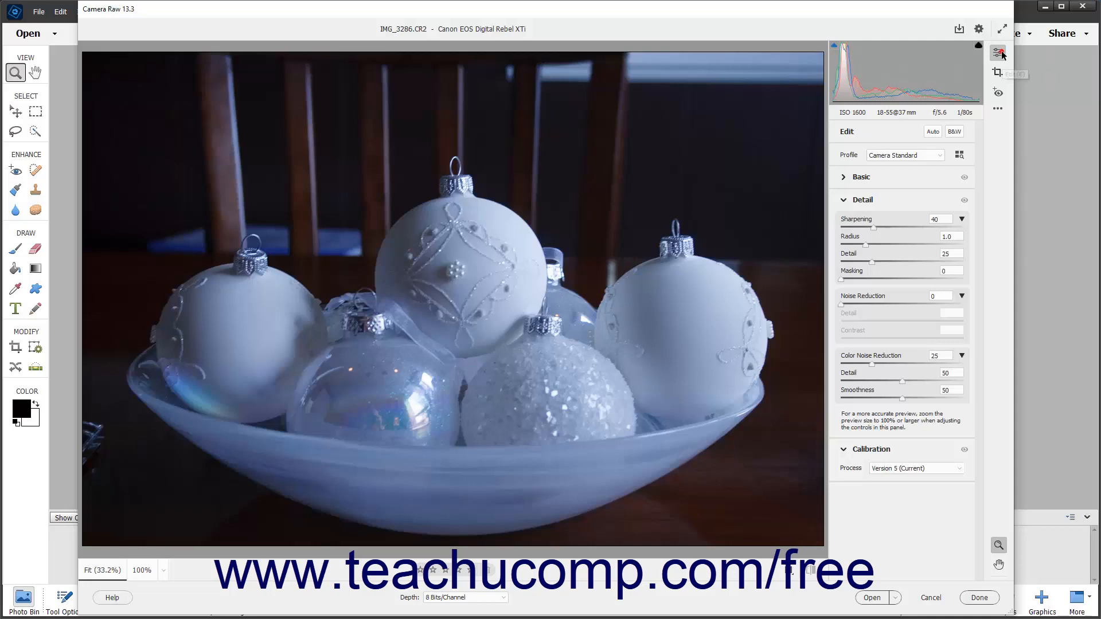
mouse_move(998, 53)
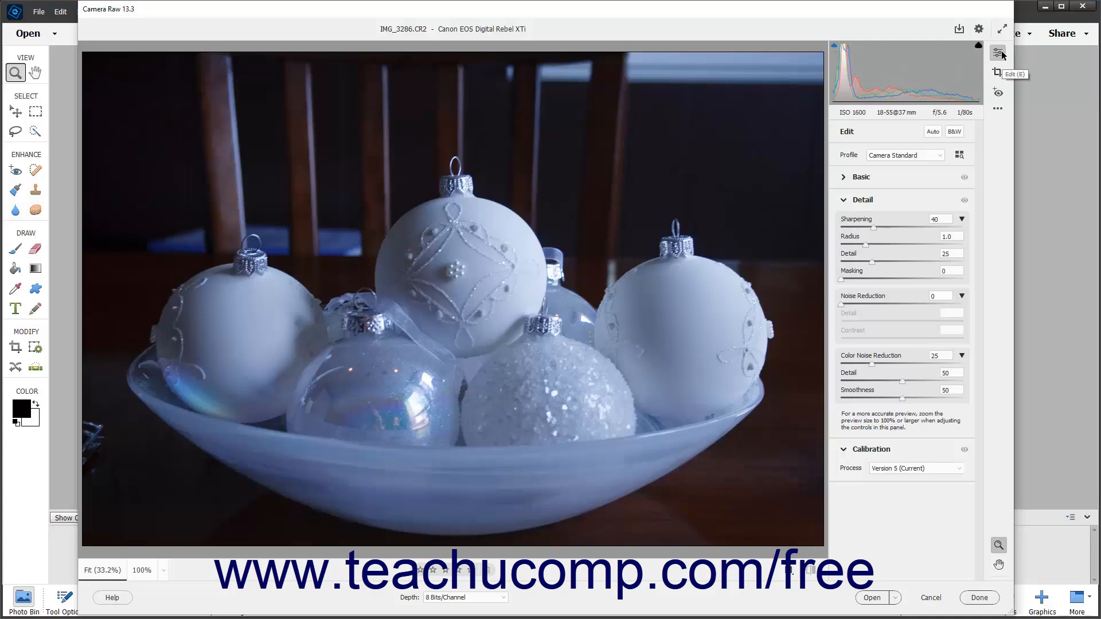
mouse_move(889, 135)
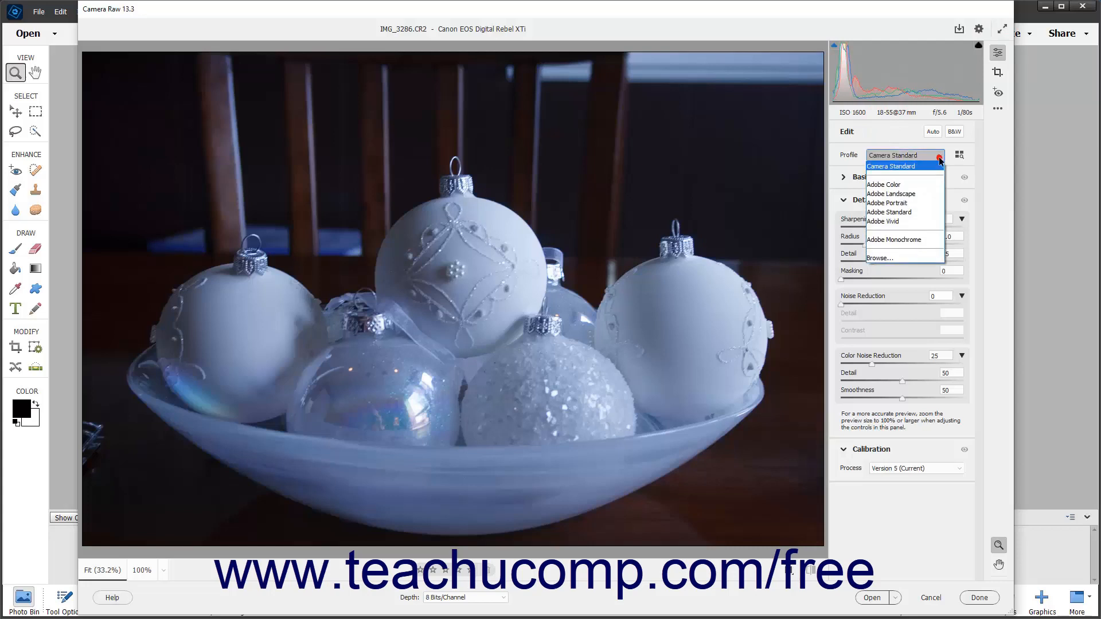
mouse_move(939, 161)
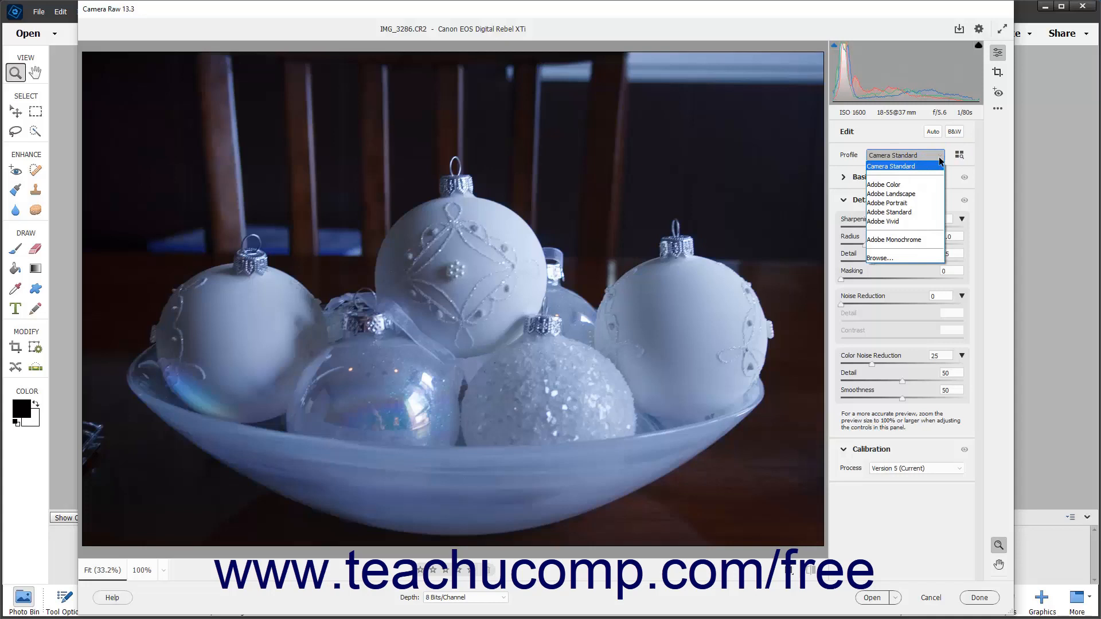
Choose Adobe Landscape from the Profile list for the ornaments photo
click(890, 165)
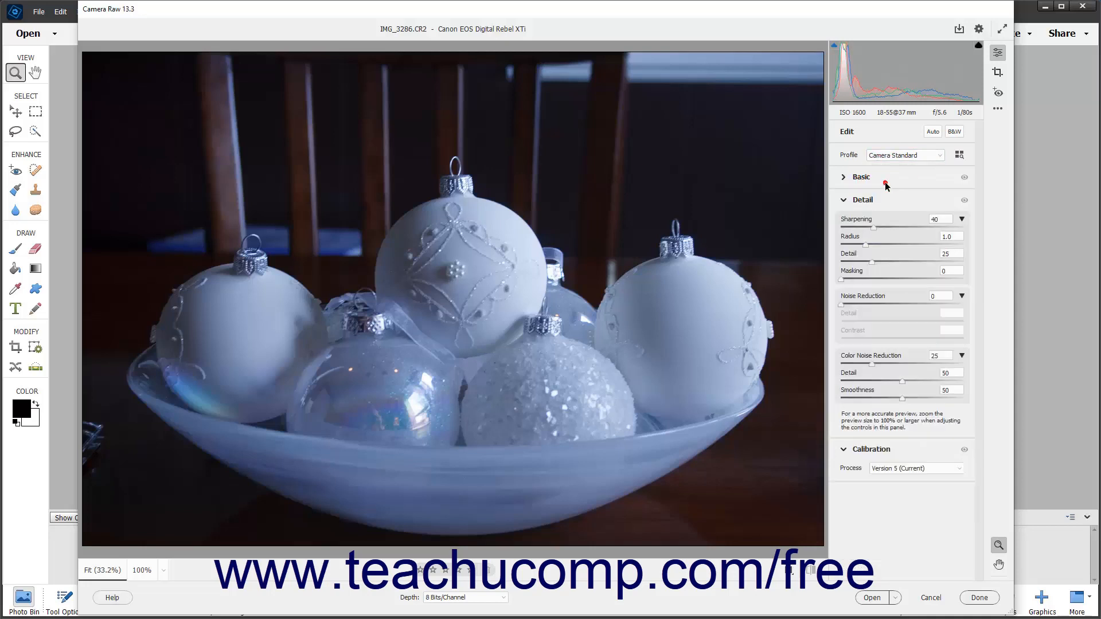
mouse_move(917, 252)
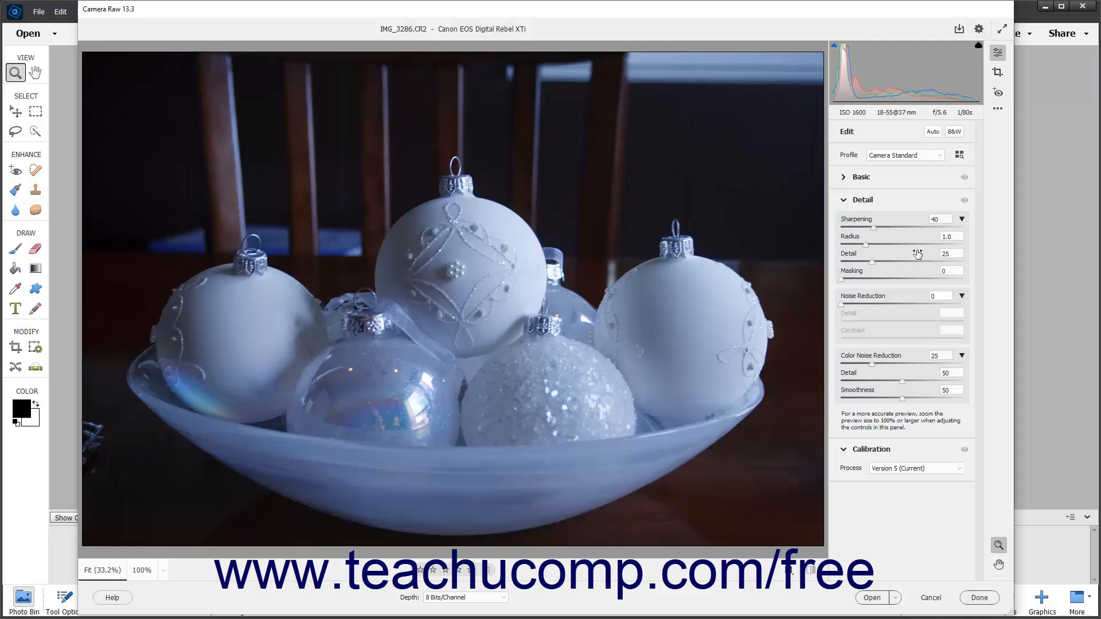
mouse_move(939, 173)
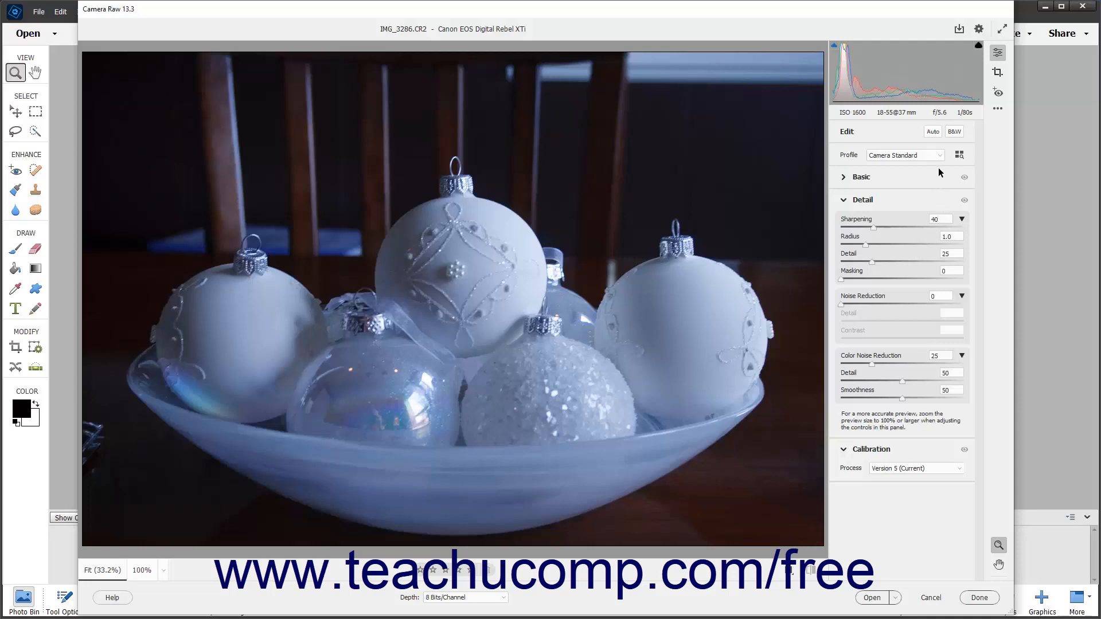
click(904, 155)
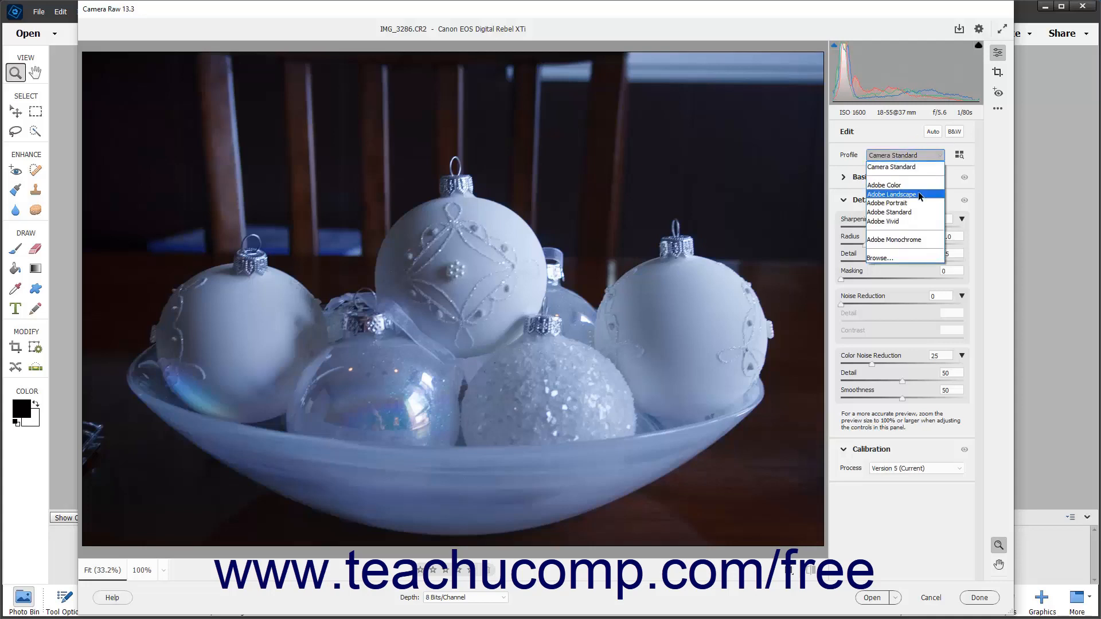
click(892, 195)
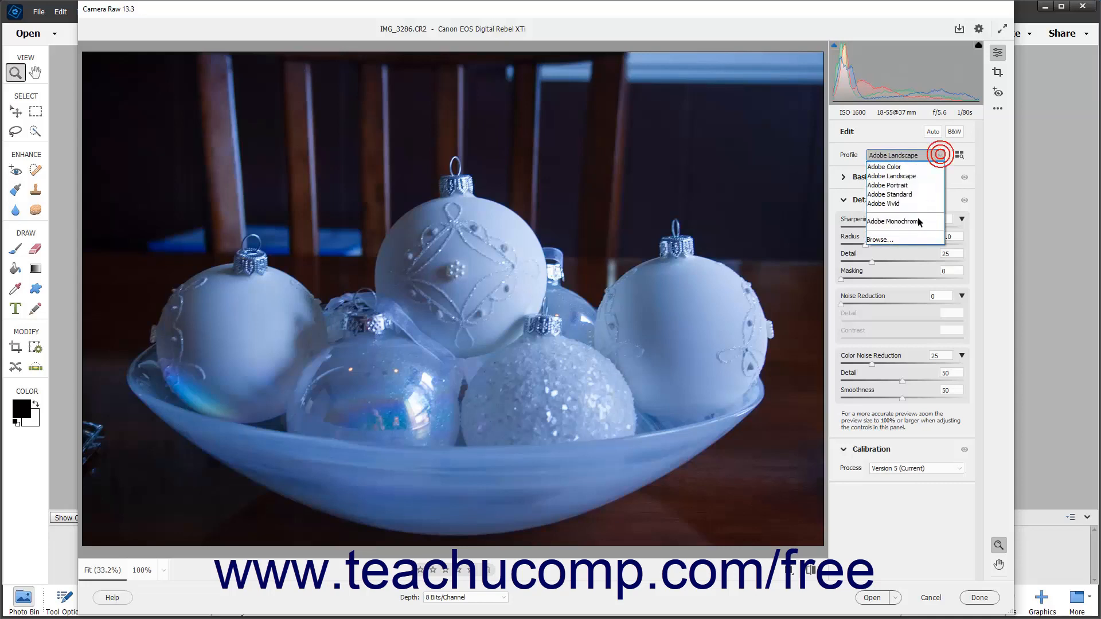
mouse_move(906, 240)
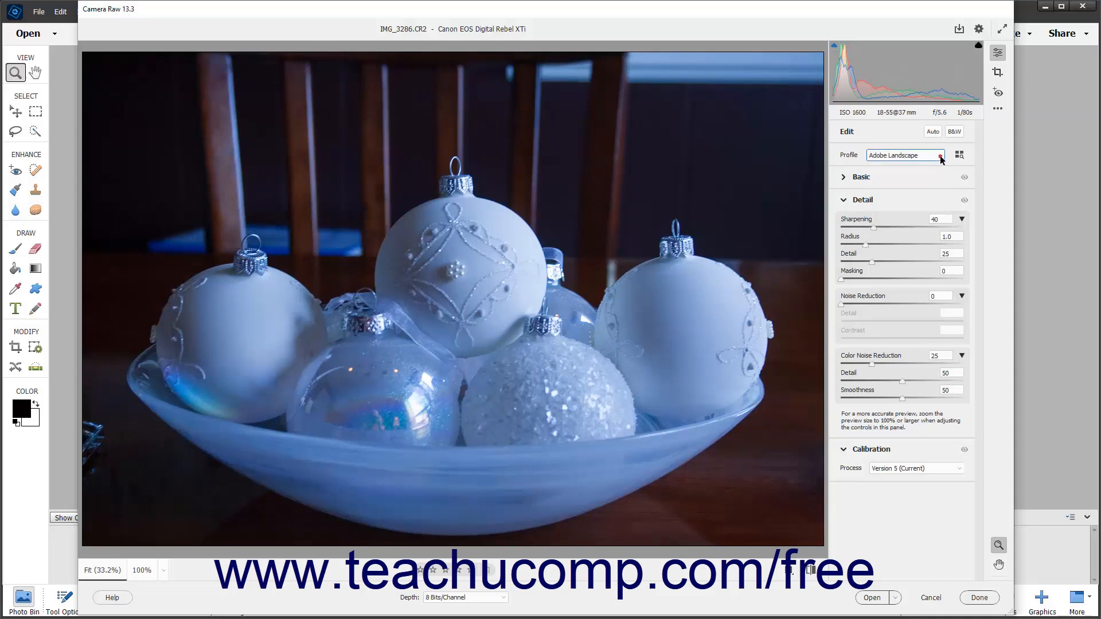
mouse_move(961, 155)
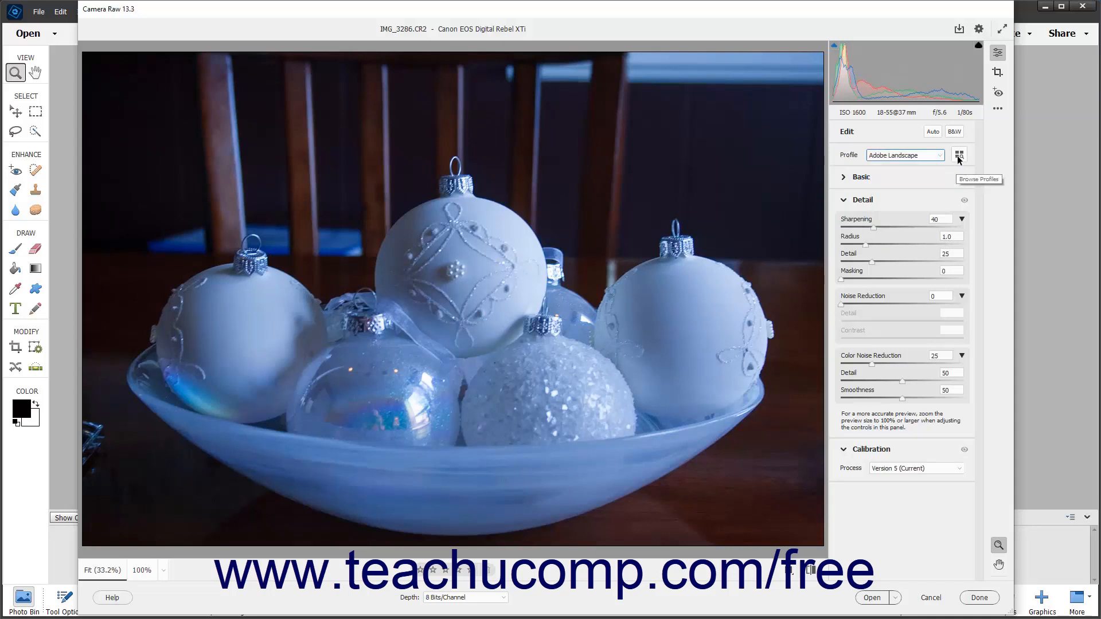
In the Profile Browser, collapse Adobe Raw and expand the Camera Matching group
click(958, 155)
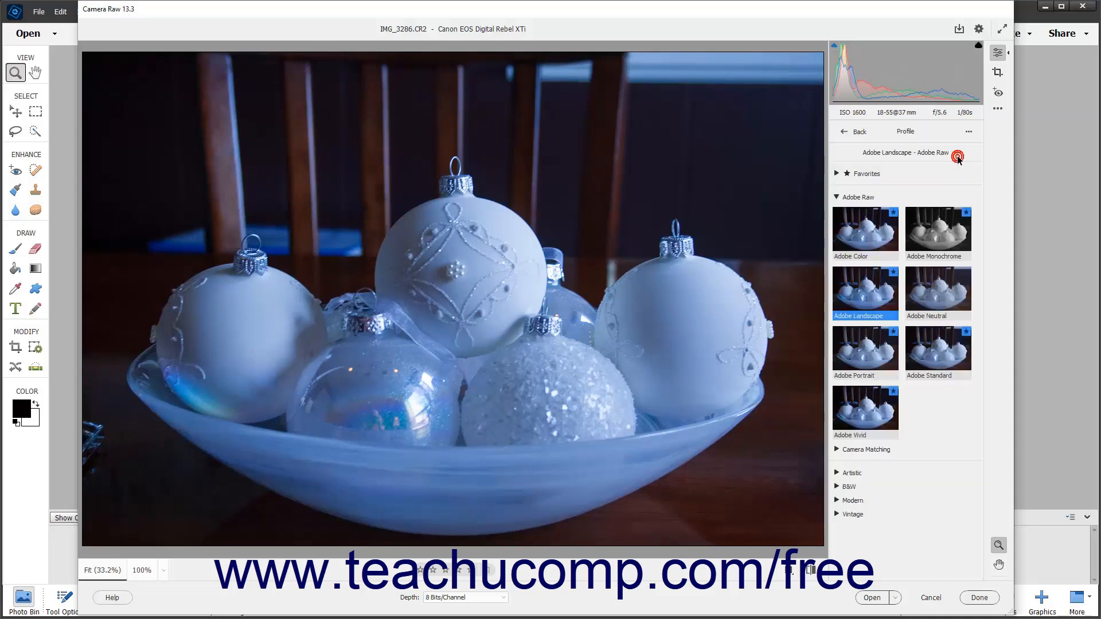
click(956, 154)
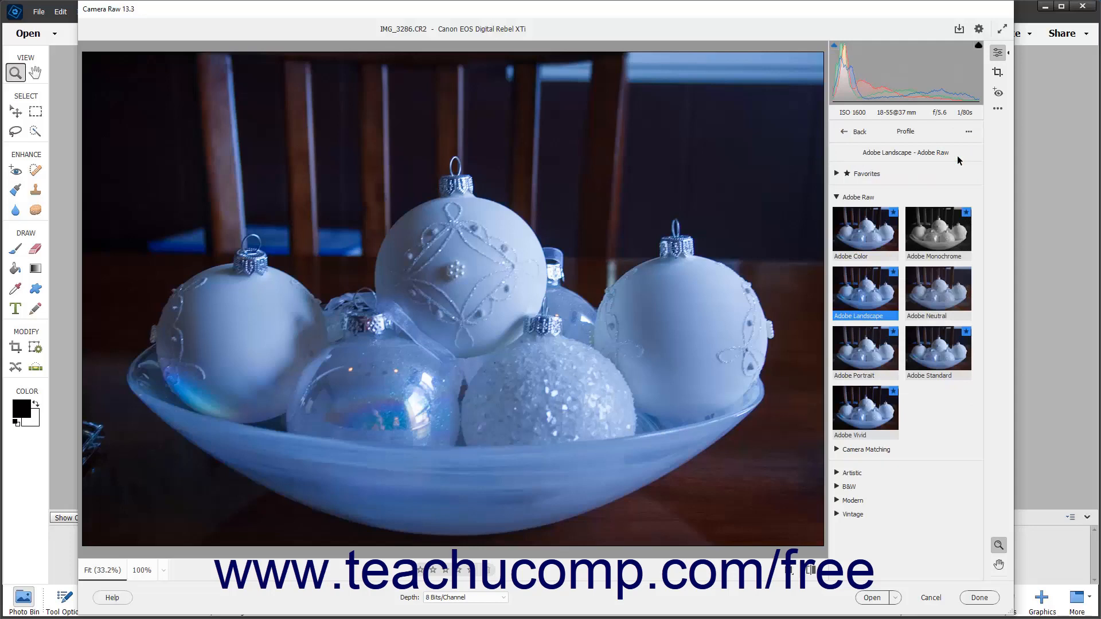
mouse_move(930, 155)
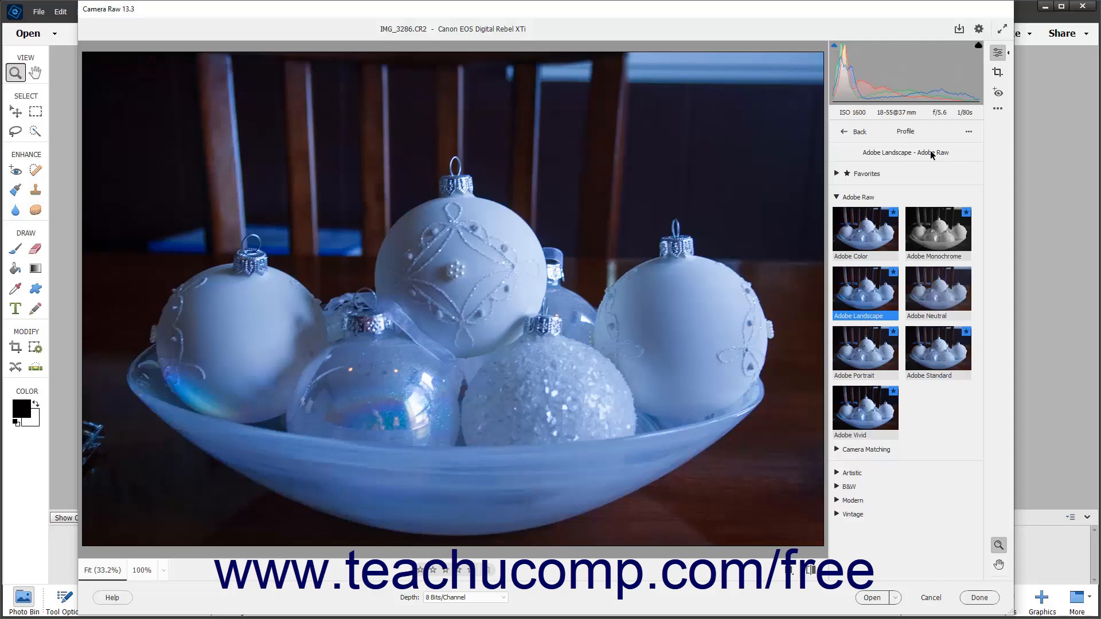
mouse_move(837, 202)
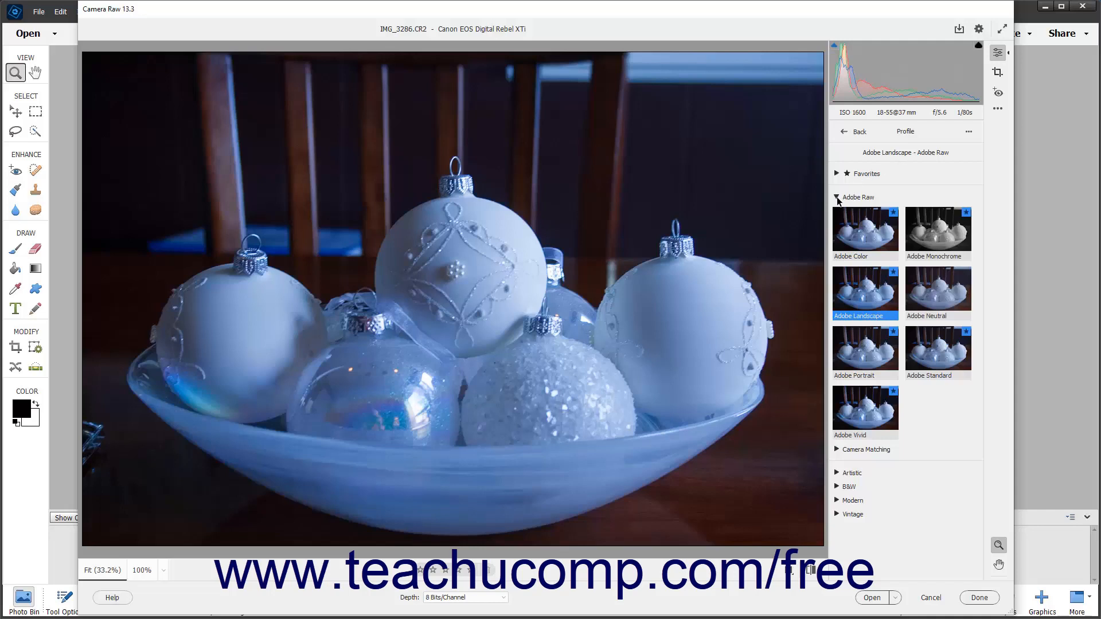
click(837, 197)
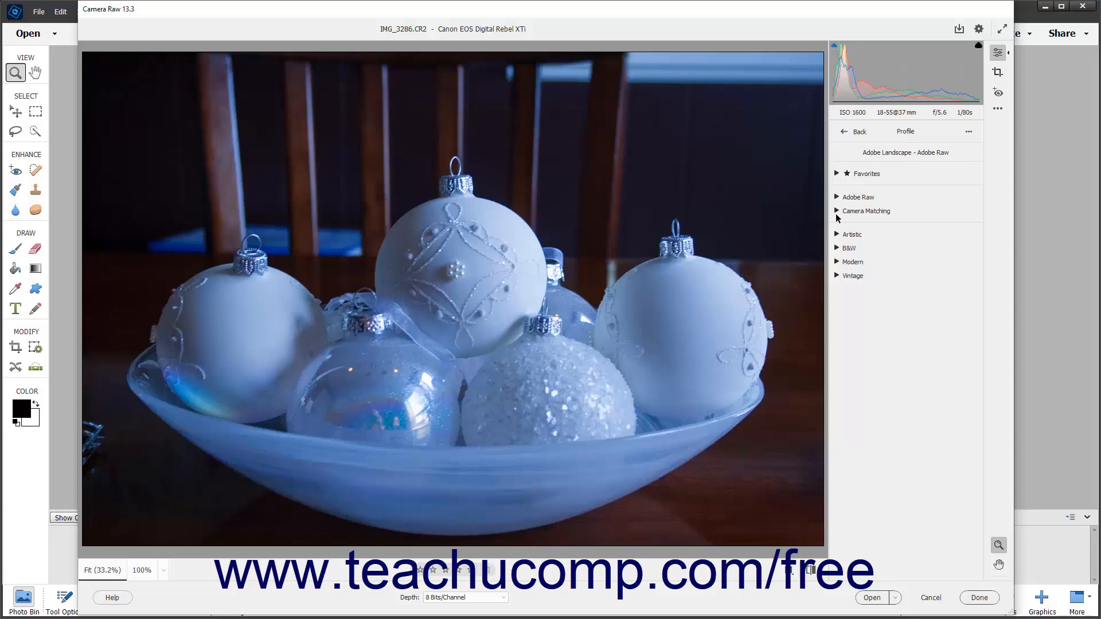
click(867, 211)
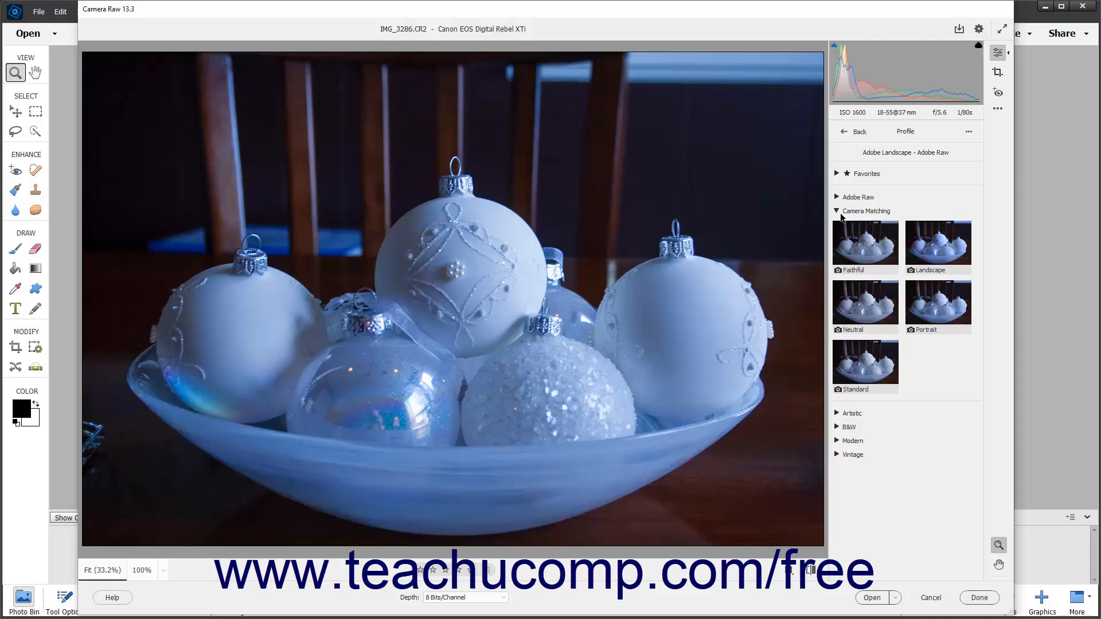
mouse_move(947, 177)
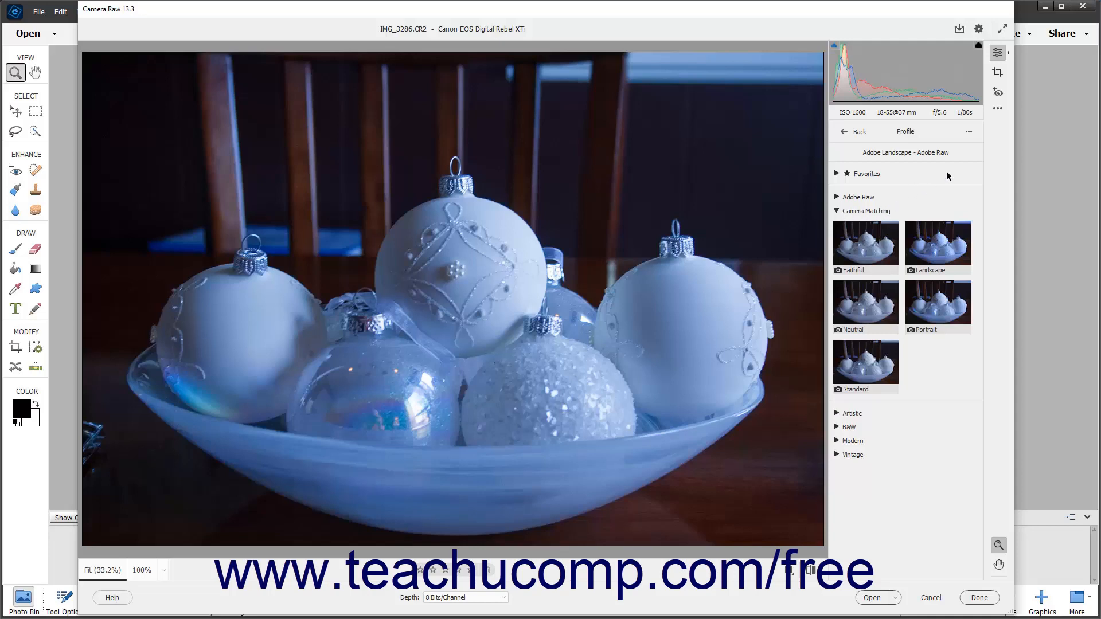
mouse_move(967, 133)
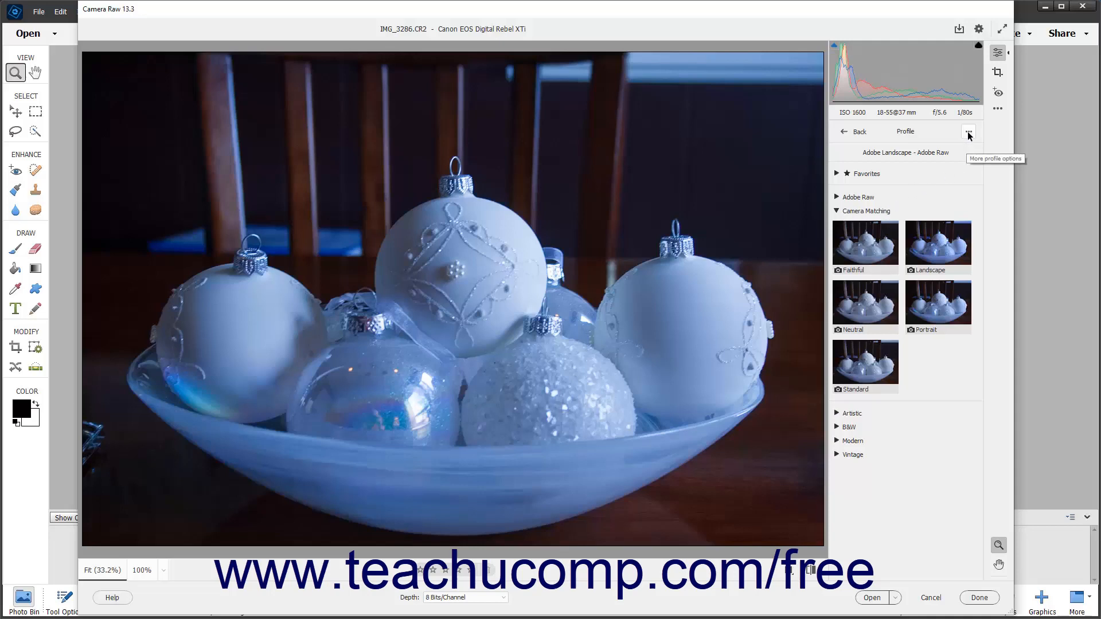
click(967, 132)
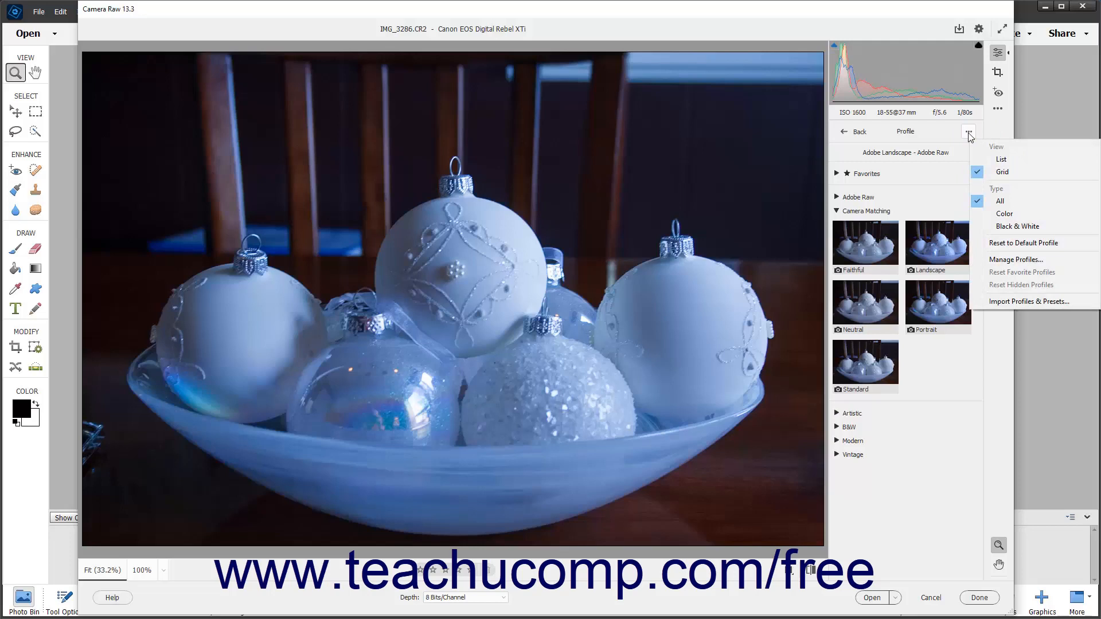
mouse_move(1017, 226)
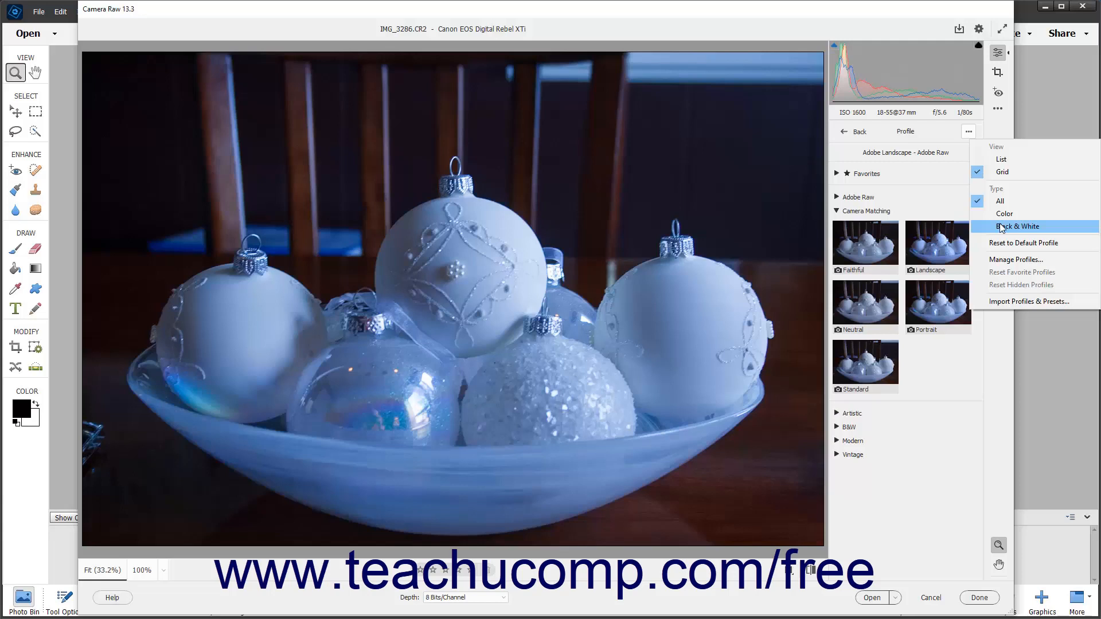
mouse_move(1000, 159)
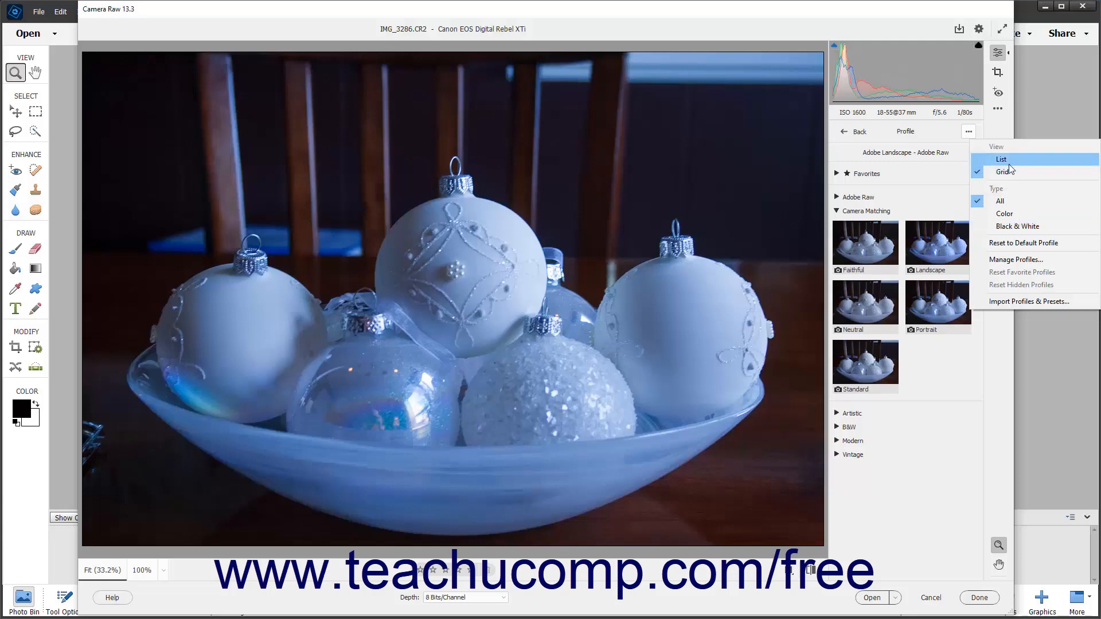
mouse_move(1004, 172)
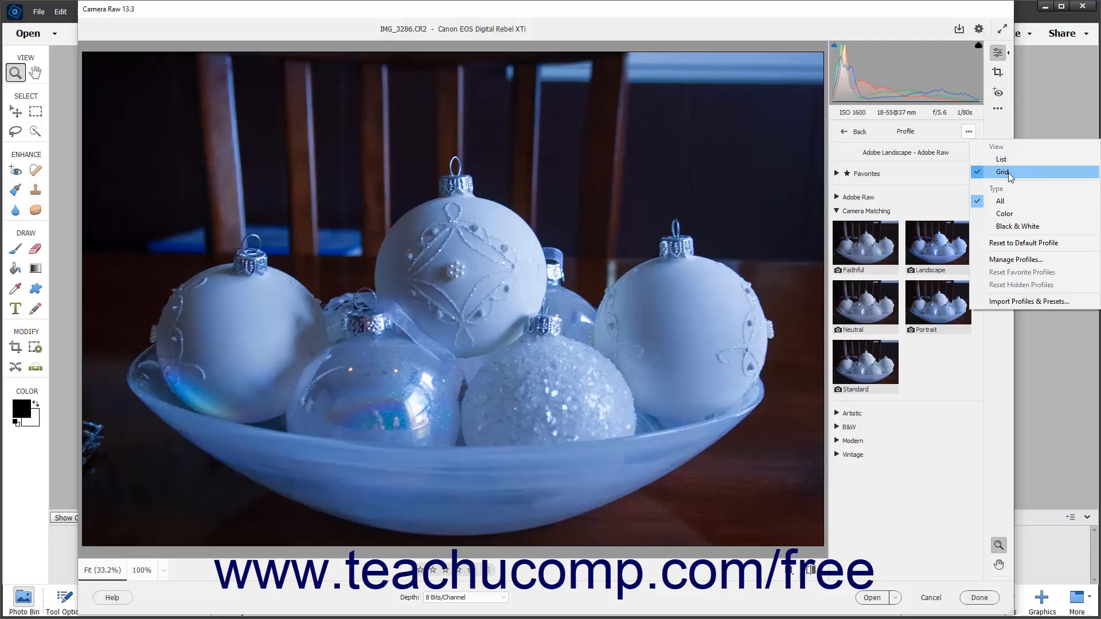
click(967, 130)
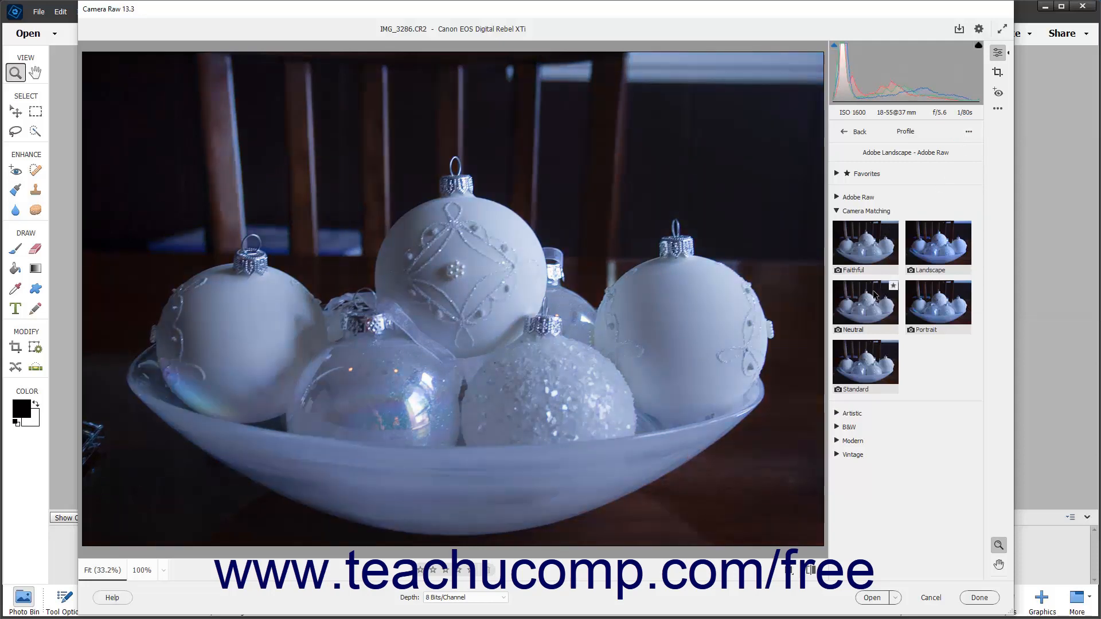
Apply the Neutral camera-matching profile and check it in the Favorites group
click(864, 301)
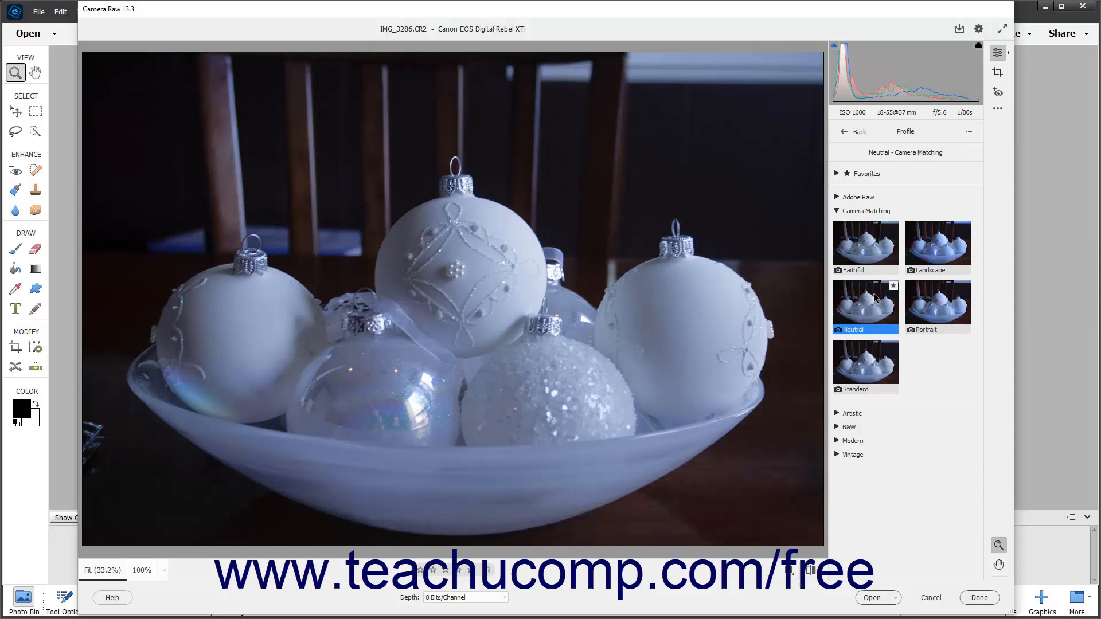
mouse_move(890, 290)
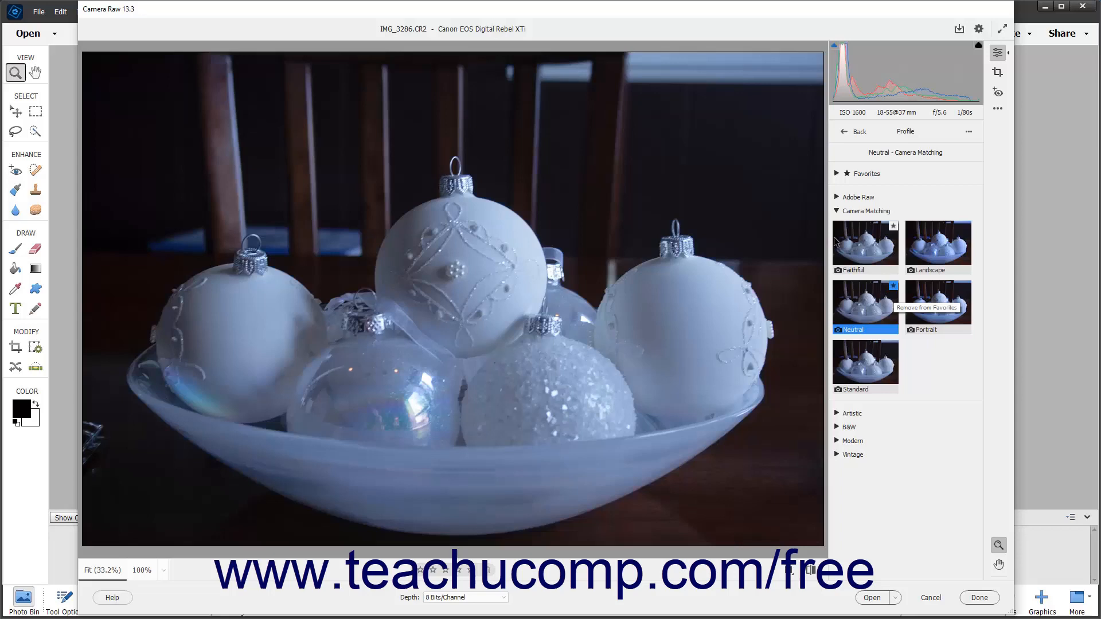
click(835, 173)
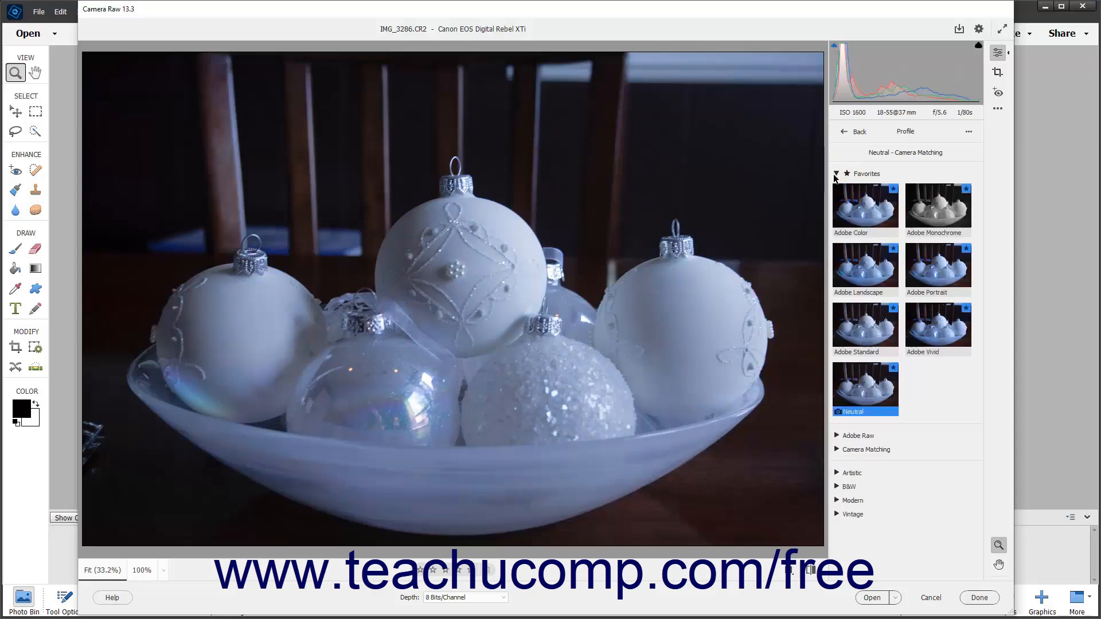
click(836, 173)
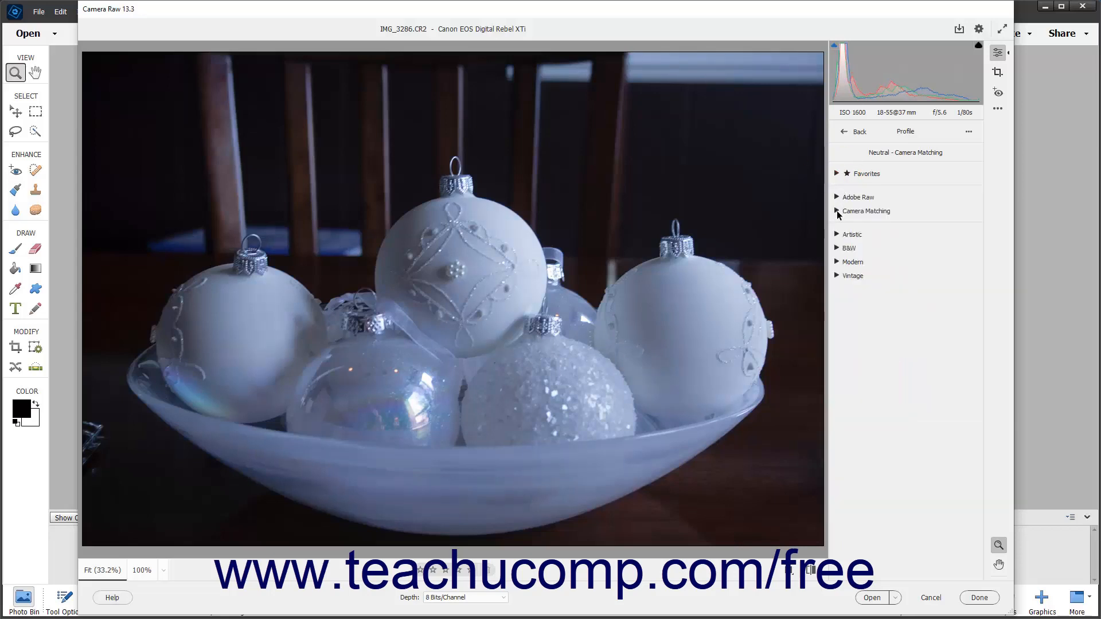
Expand Camera Matching again and use profile group options to reset hidden groups
click(864, 211)
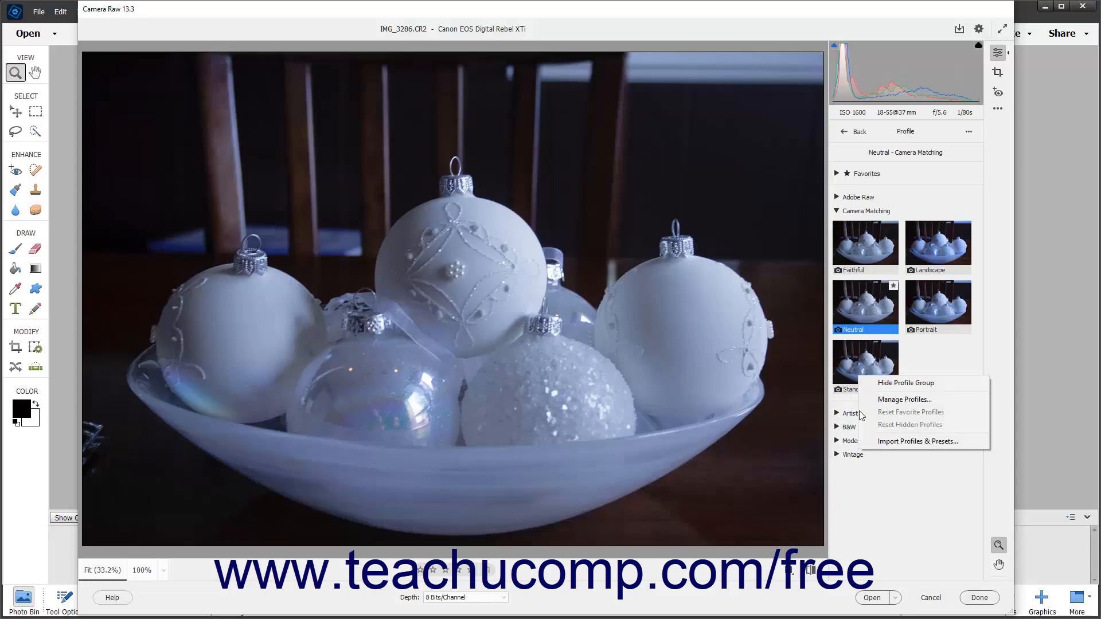
mouse_move(905, 383)
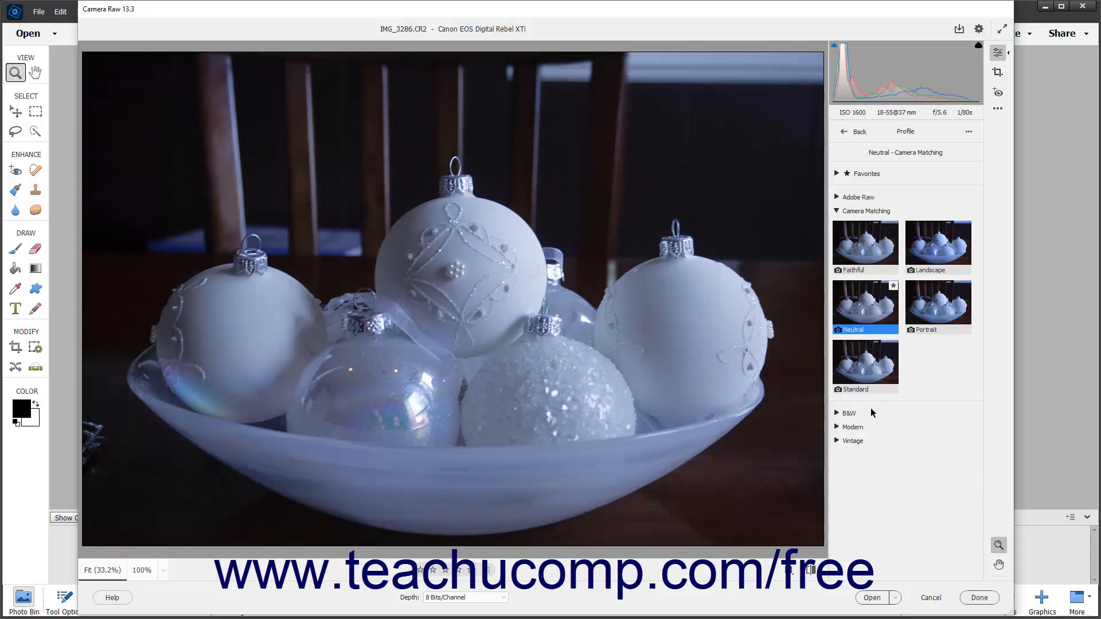
click(968, 131)
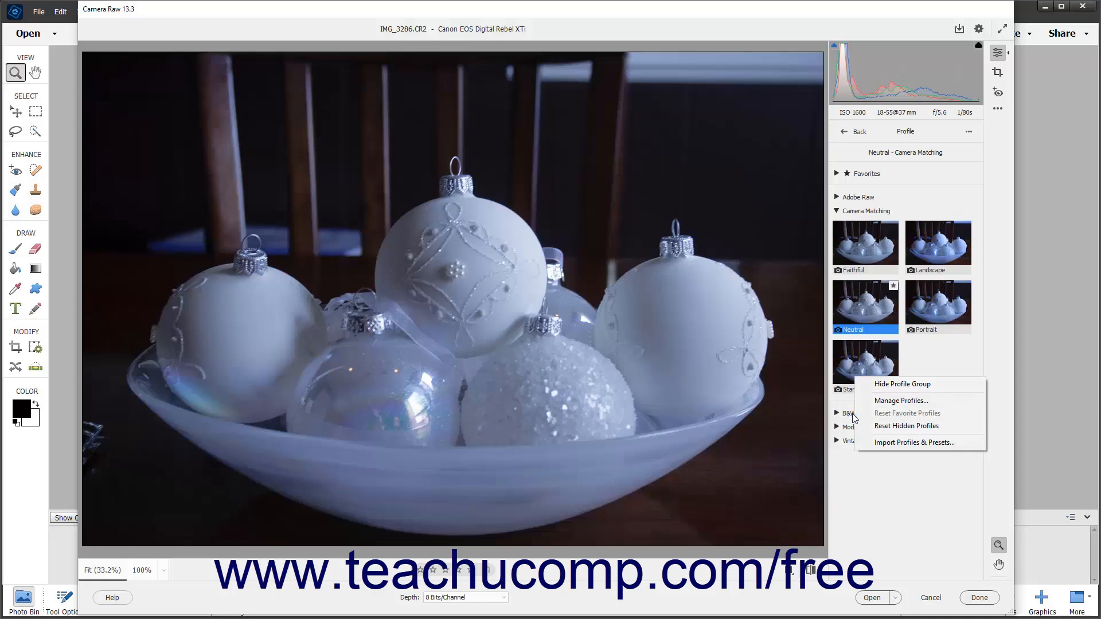
mouse_move(906, 426)
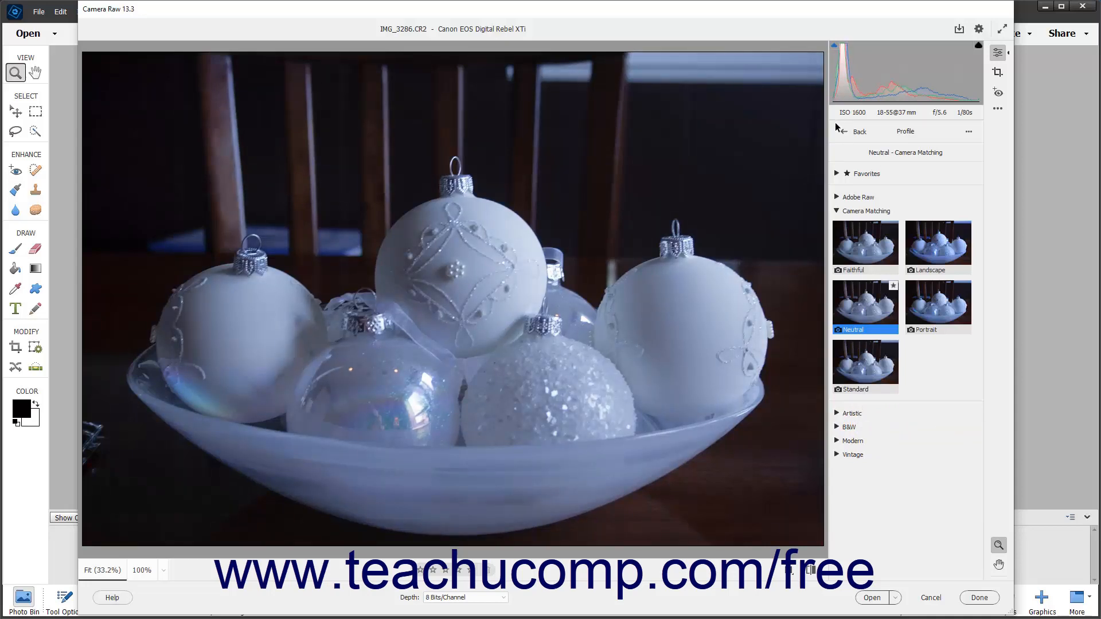
mouse_move(843, 132)
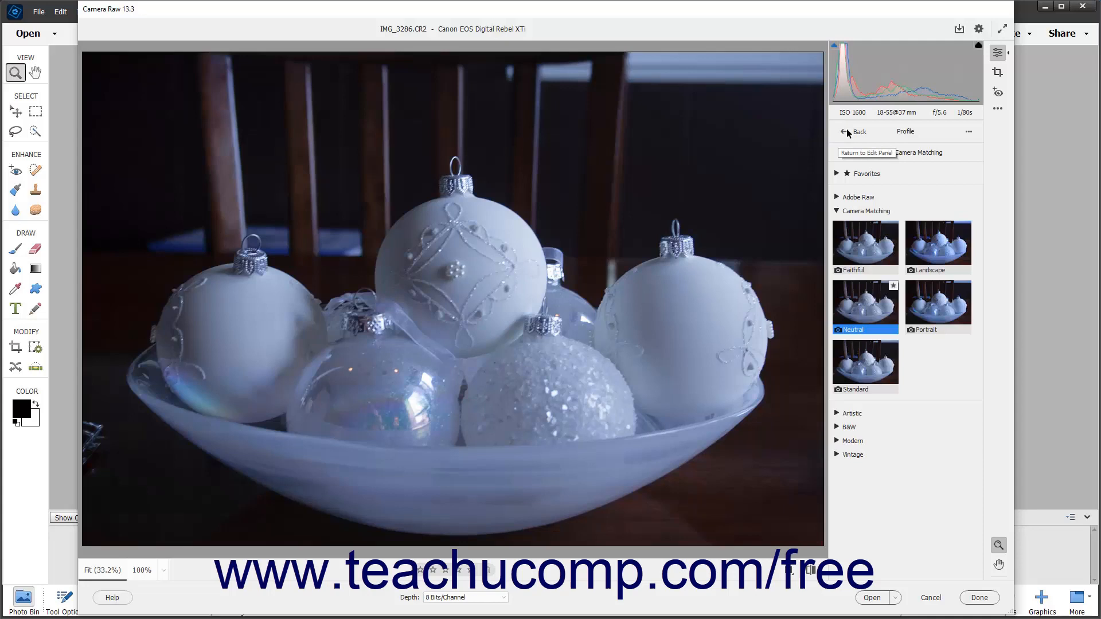